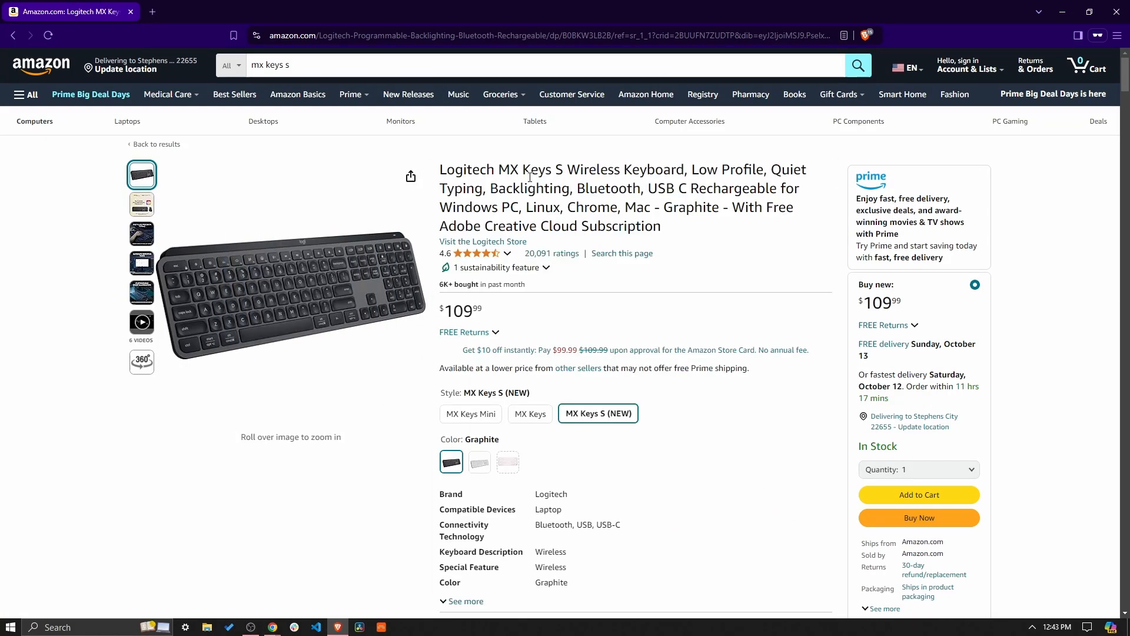
{"action": "mouse_move", "coordinate": [399, 255]}
{"action": "type", "text": "o"}
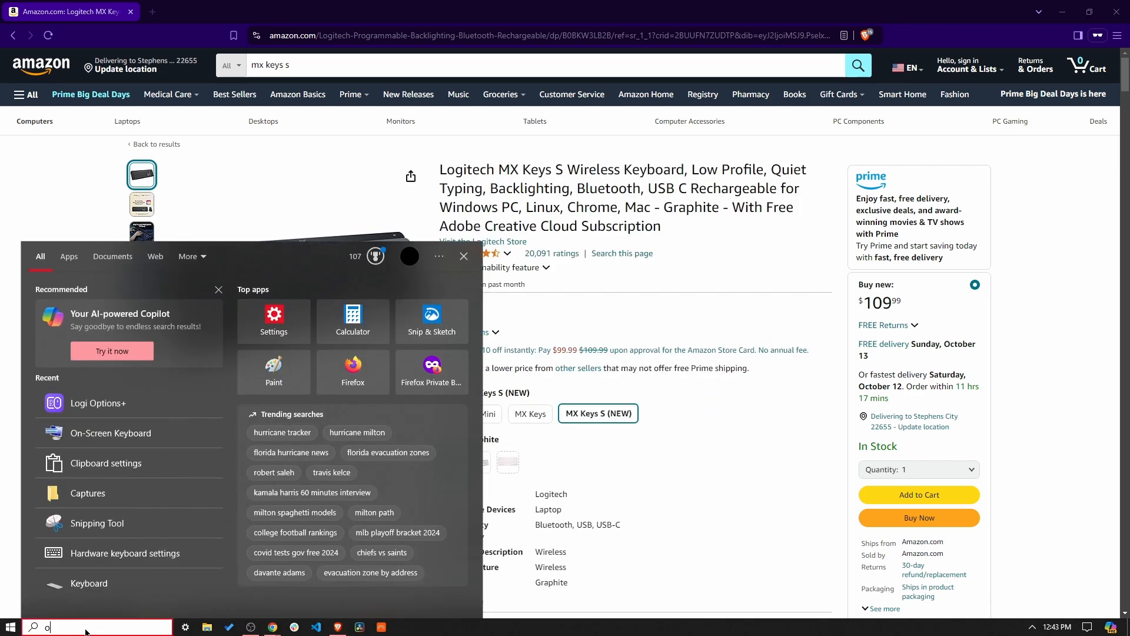
Launch the On-Screen Keyboard, then search the taskbar for 'logi' to bring up Logi Options+
{"action": "left_click", "coordinate": [110, 432]}
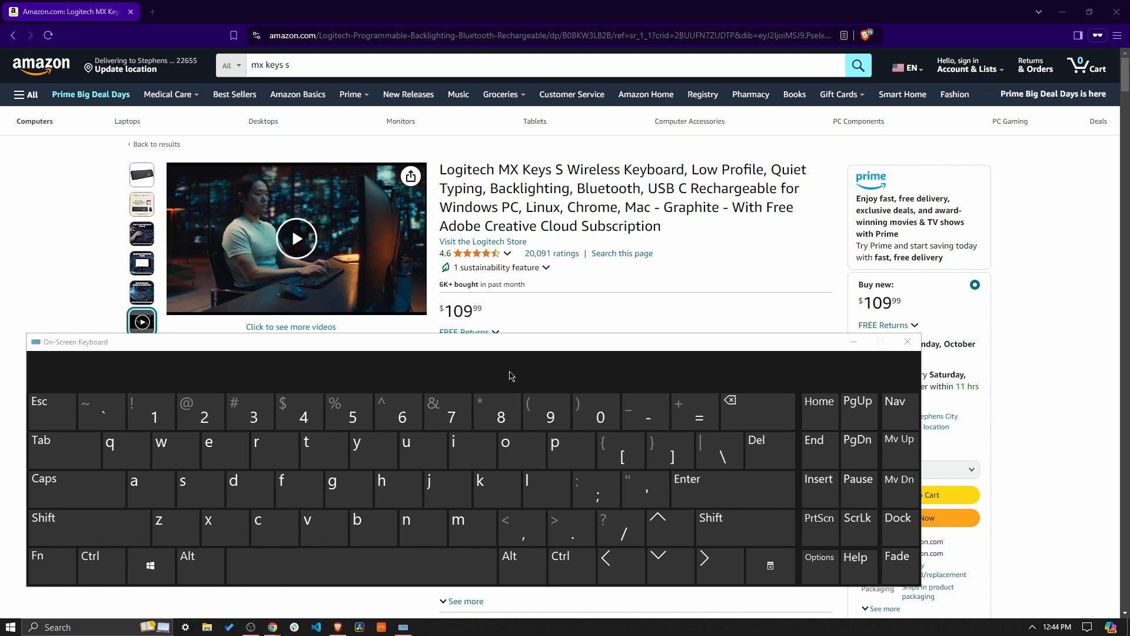
{"action": "mouse_move", "coordinate": [505, 354]}
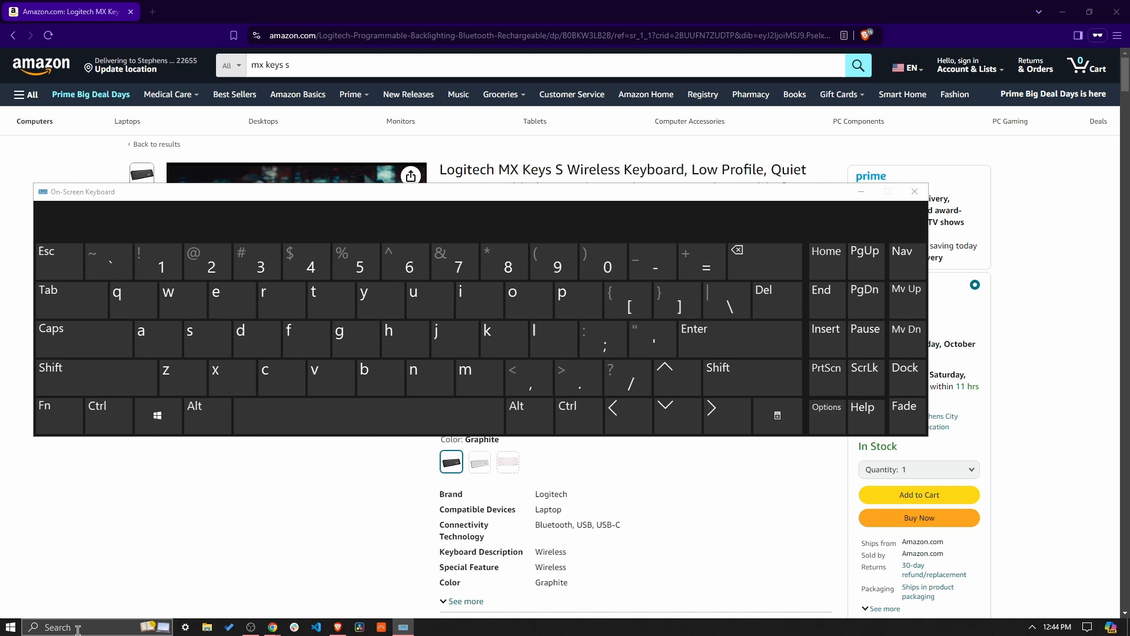
{"action": "type", "text": "logi"}
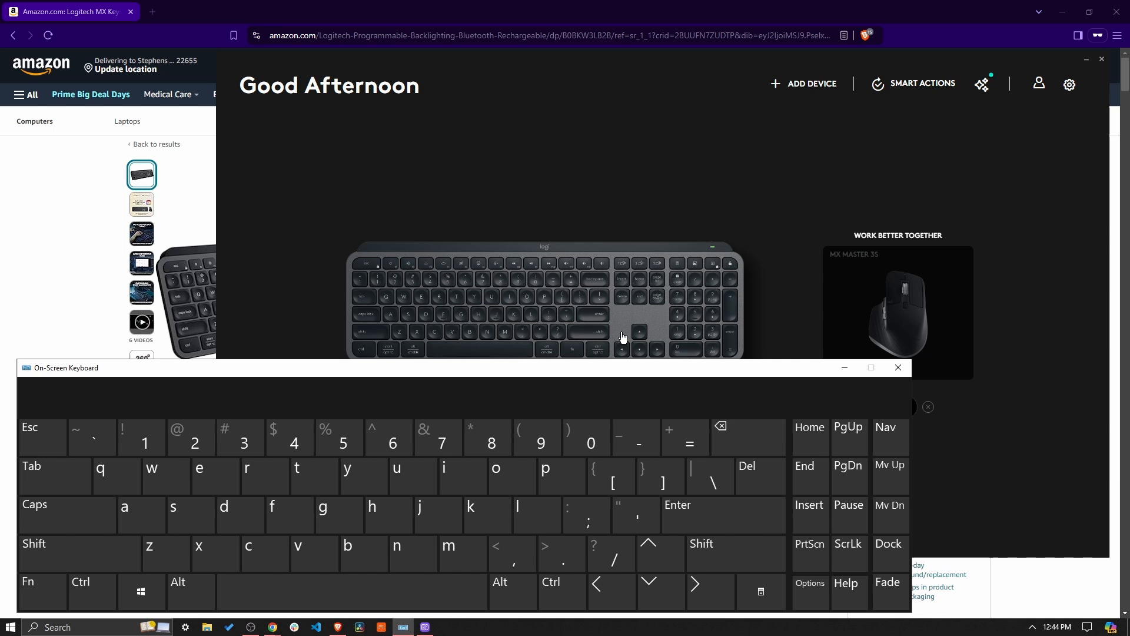
{"action": "mouse_move", "coordinate": [686, 281]}
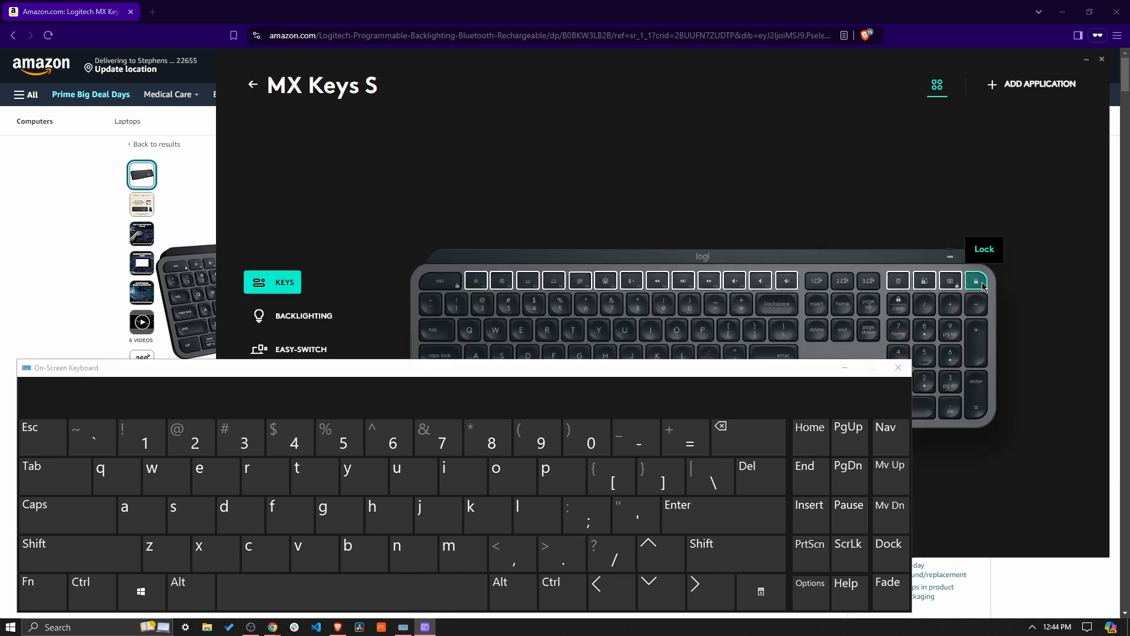
{"action": "mouse_move", "coordinate": [925, 281]}
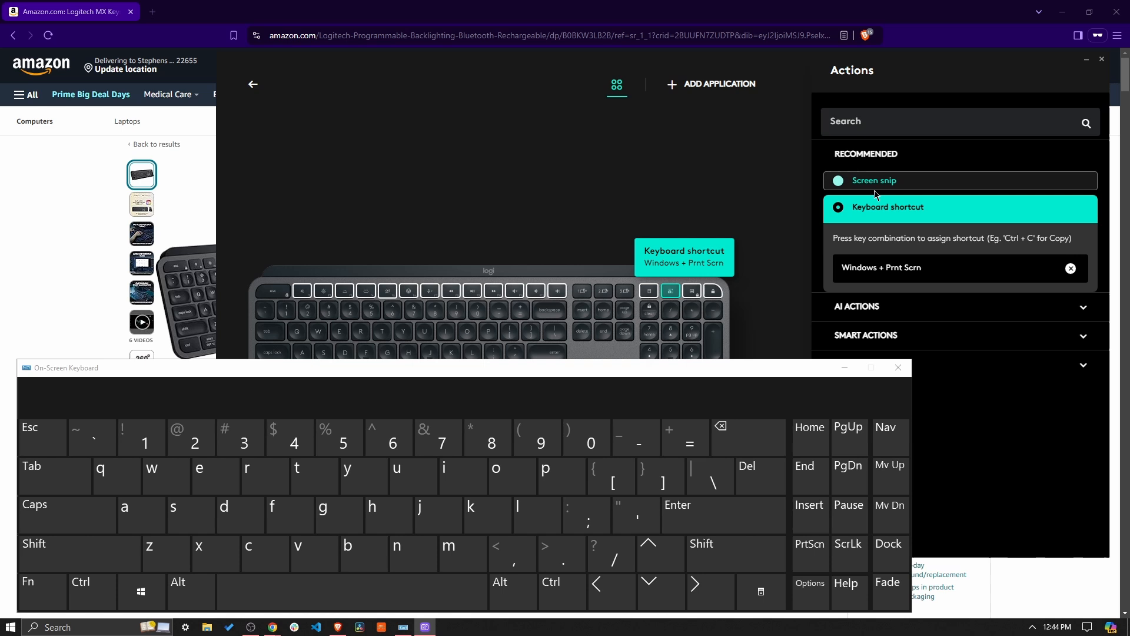
{"action": "mouse_move", "coordinate": [873, 186]}
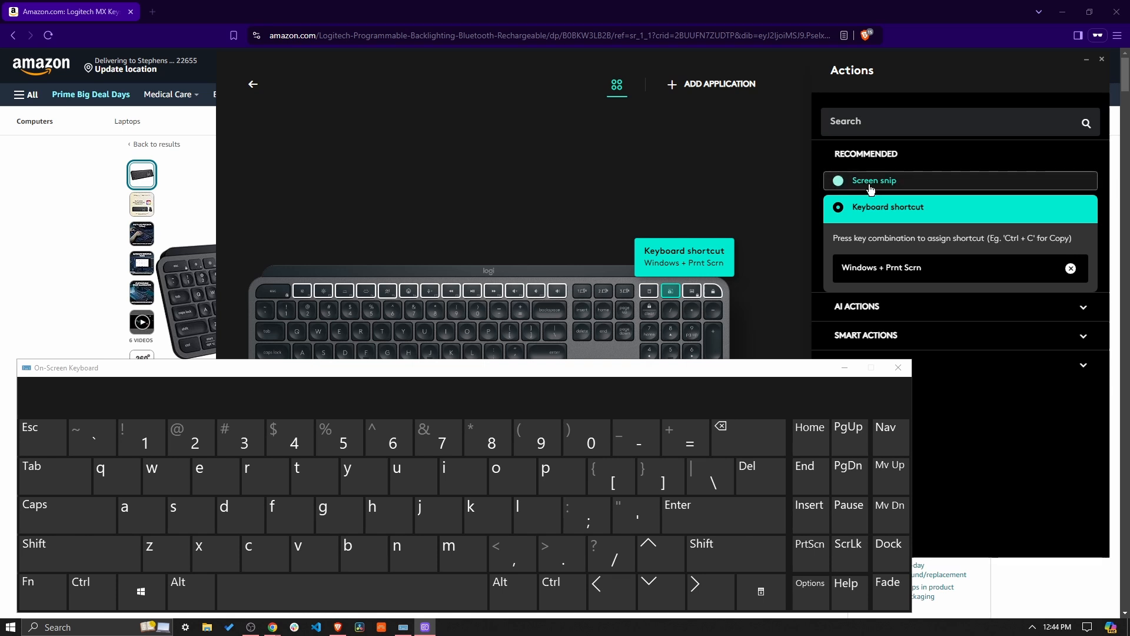
Assign the recommended Screen snip action to the snip key and browse the Other Actions list
{"action": "left_click", "coordinate": [872, 181]}
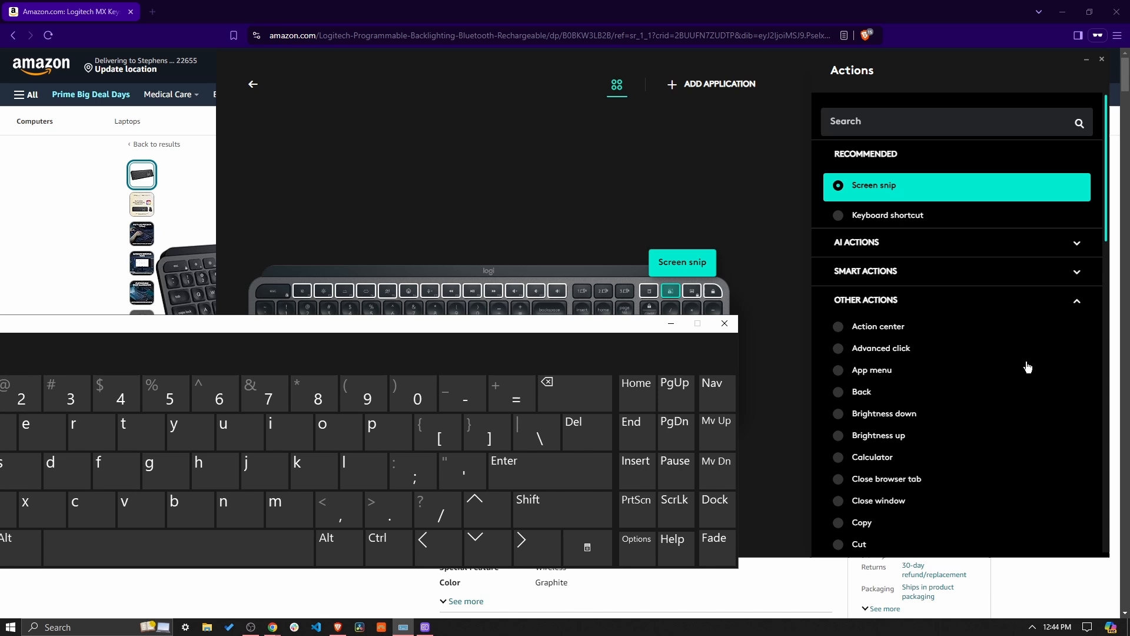
{"action": "scroll", "scroll_direction": "down", "scroll_amount": 3}
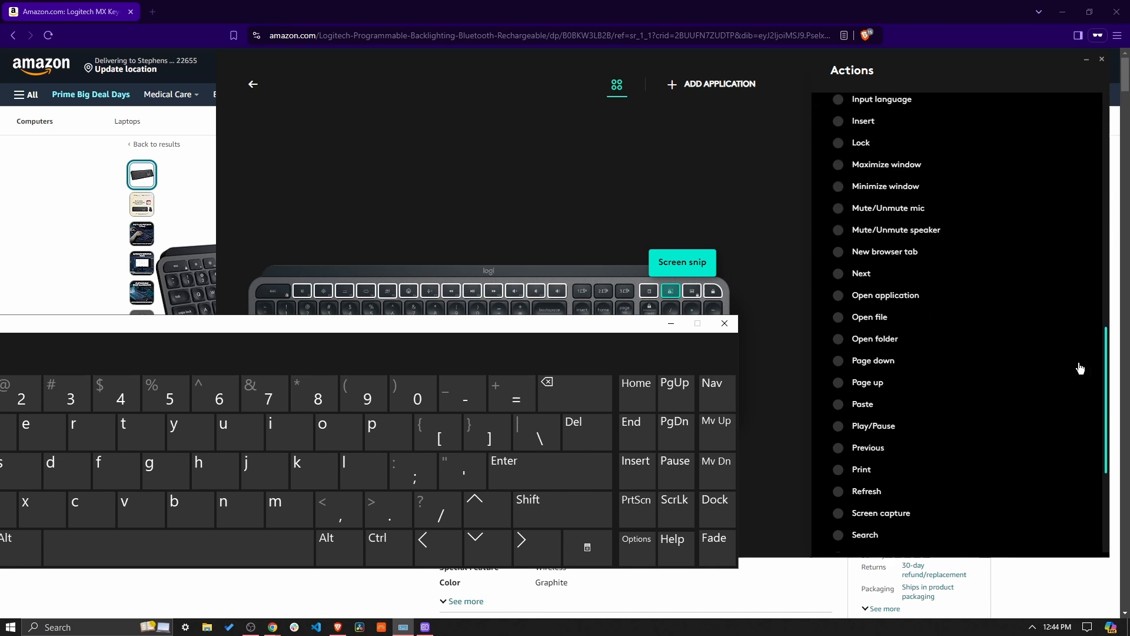
{"action": "scroll", "scroll_direction": "down", "scroll_amount": 3}
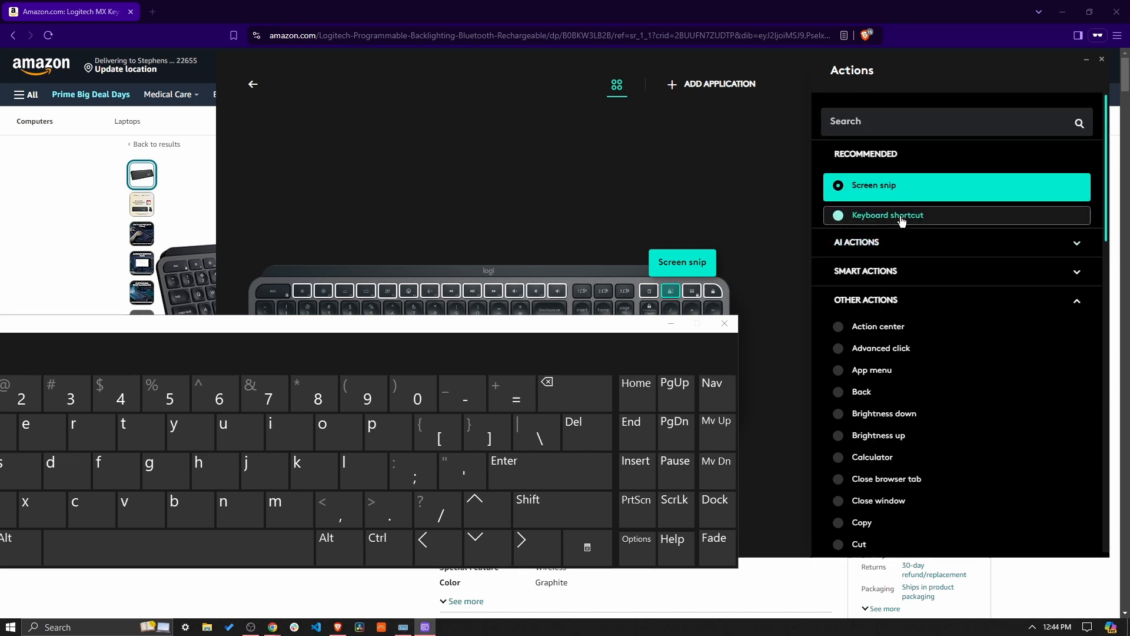
Switch the snip key to a Keyboard shortcut and record Windows + Prnt Scrn from the on-screen keyboard
{"action": "left_click", "coordinate": [887, 214]}
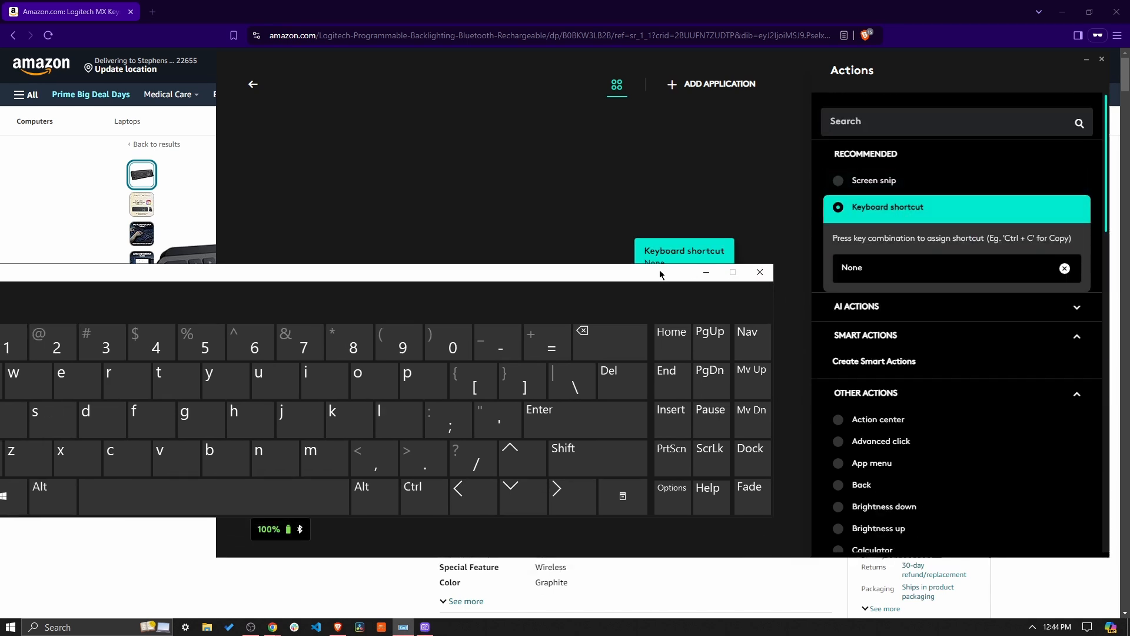
{"action": "left_click", "coordinate": [951, 267]}
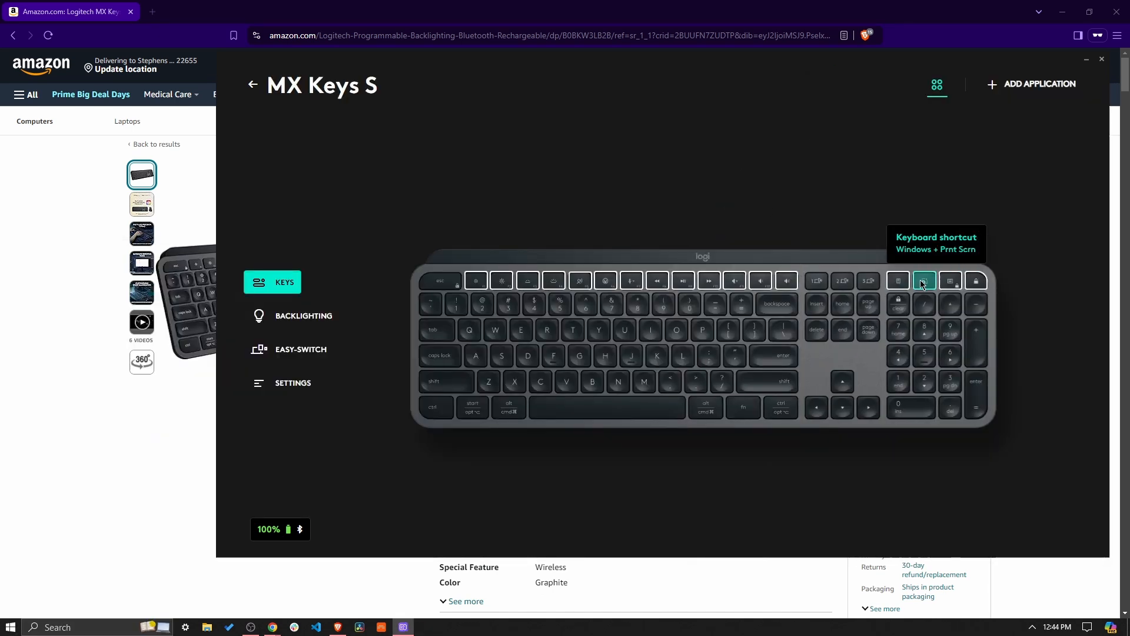
{"action": "mouse_move", "coordinate": [756, 142]}
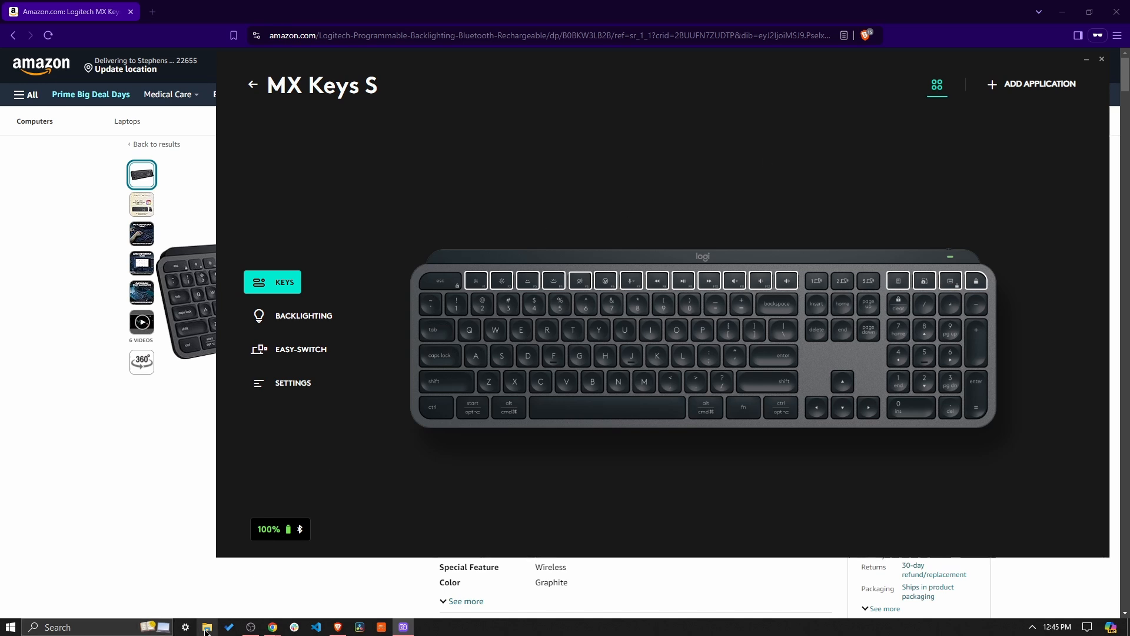
{"action": "mouse_move", "coordinate": [207, 626]}
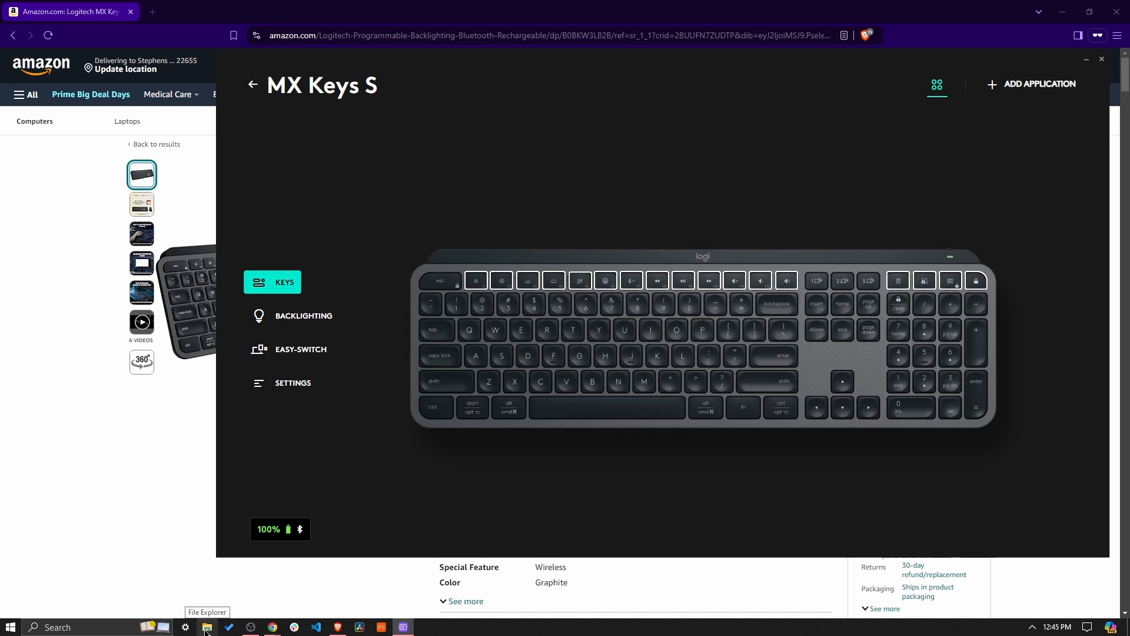
Reveal the Screenshots folder holding the new capture, Screenshot (342), from File Explorer
{"action": "left_click", "coordinate": [208, 626]}
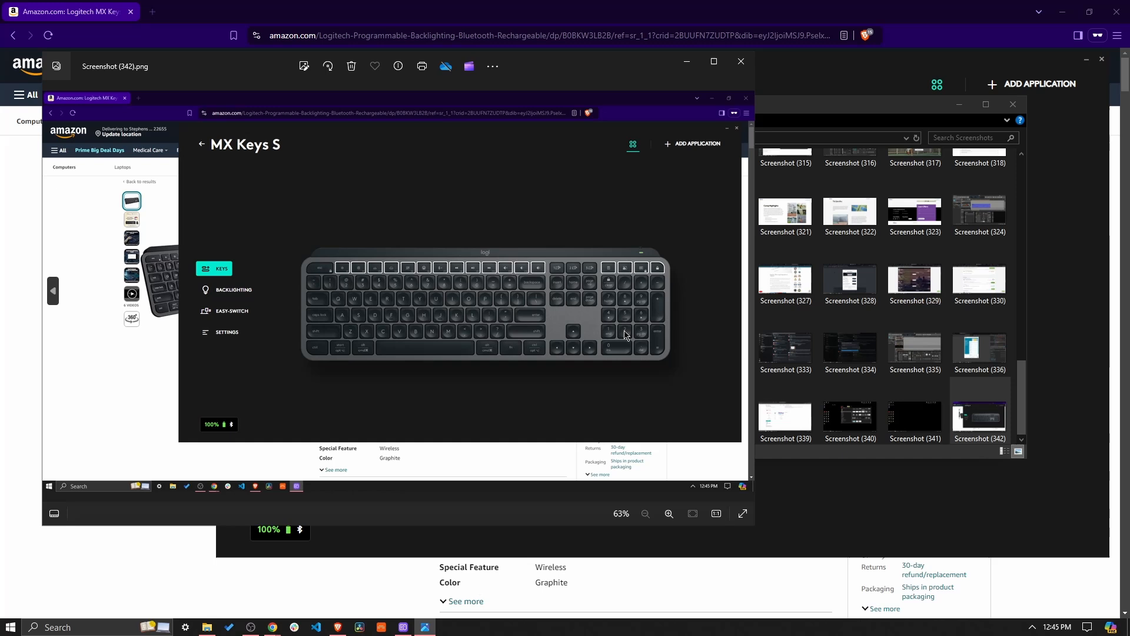
{"action": "mouse_move", "coordinate": [487, 262]}
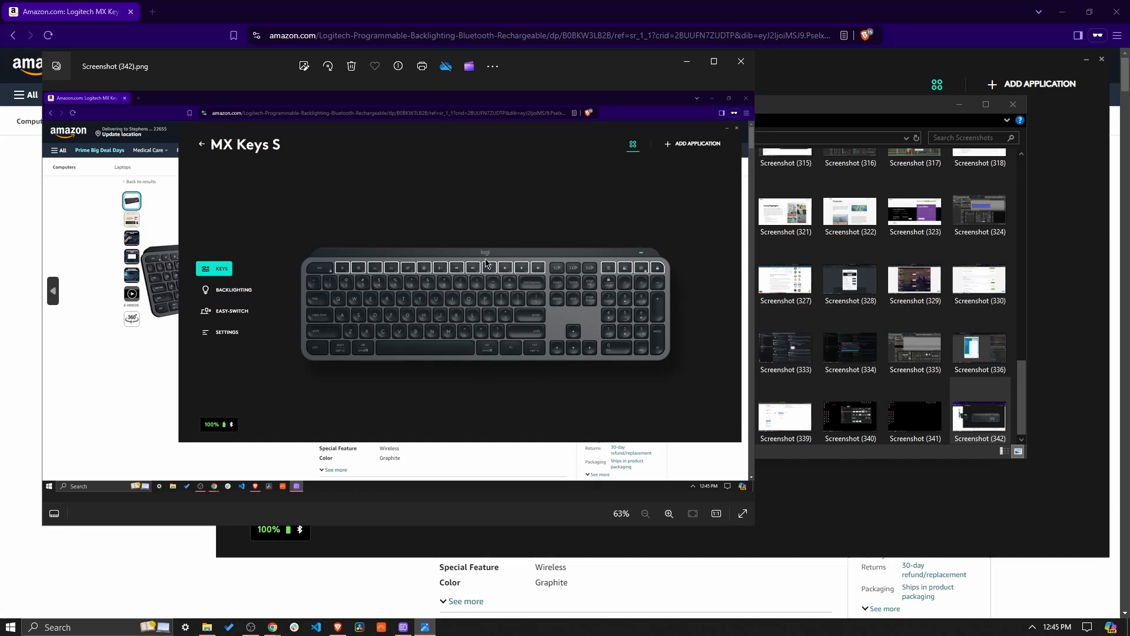
{"action": "mouse_move", "coordinate": [552, 237]}
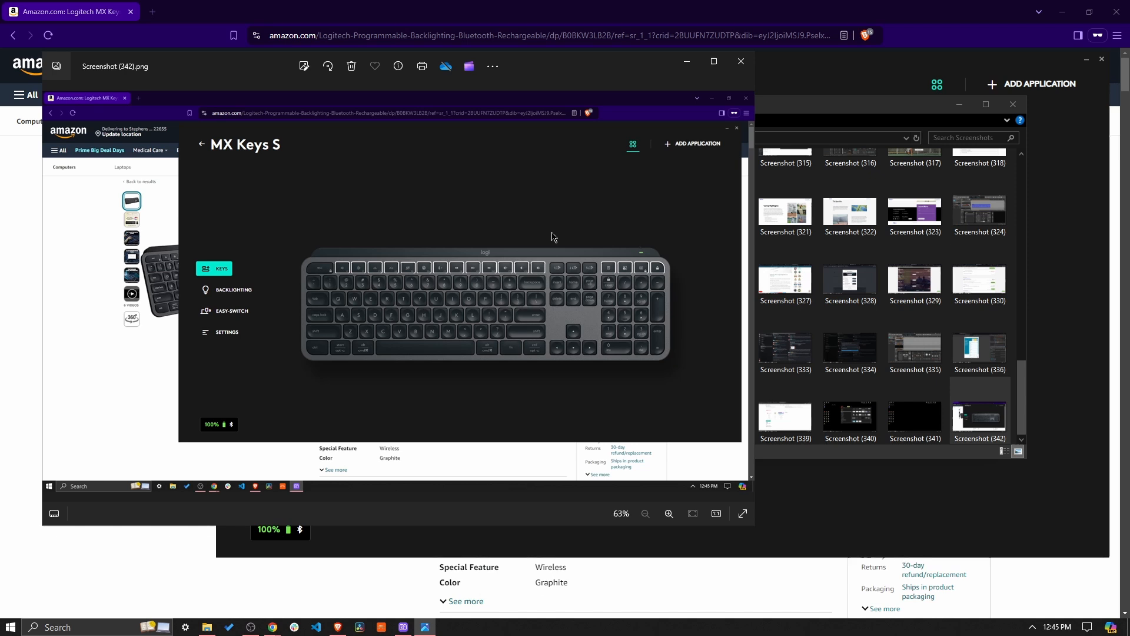
{"action": "mouse_move", "coordinate": [691, 154]}
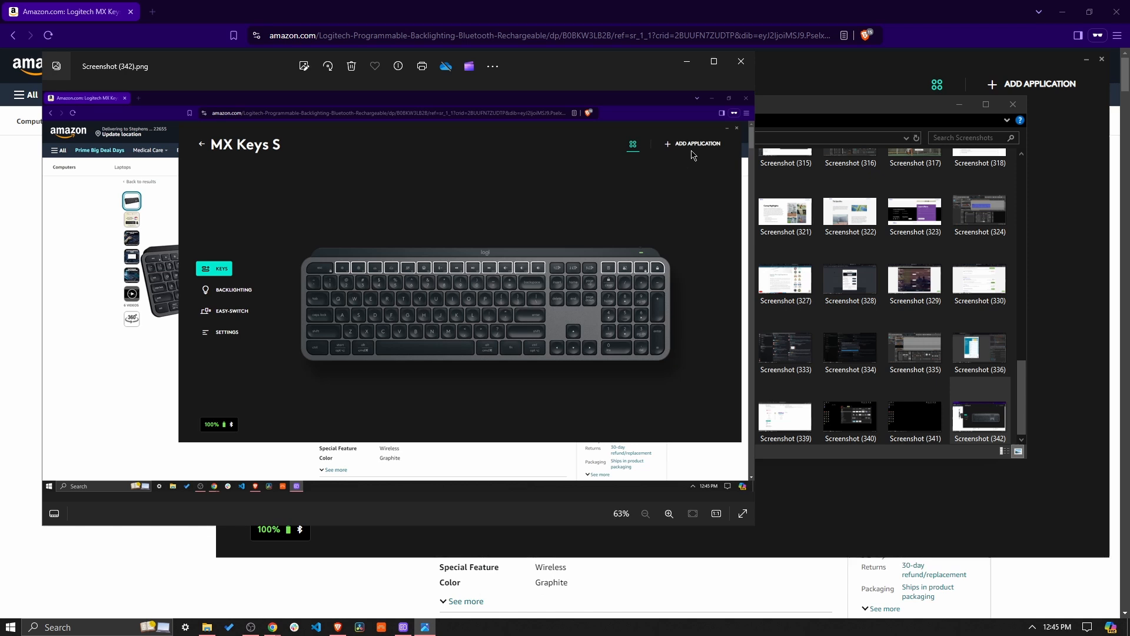